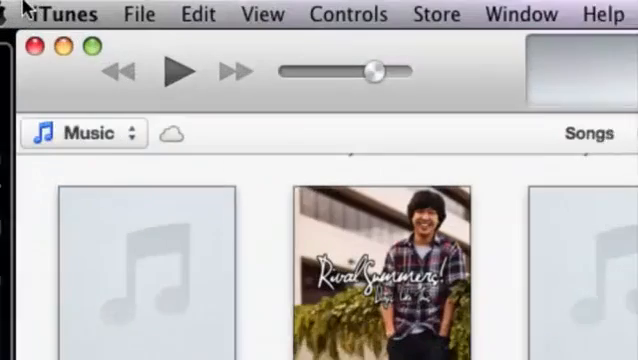
# Open the iTunes application menu to reach Preferences
pyautogui.click(62, 14)
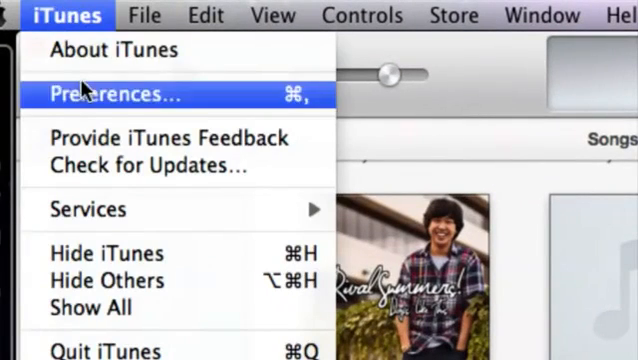
pyautogui.moveTo(60, 12)
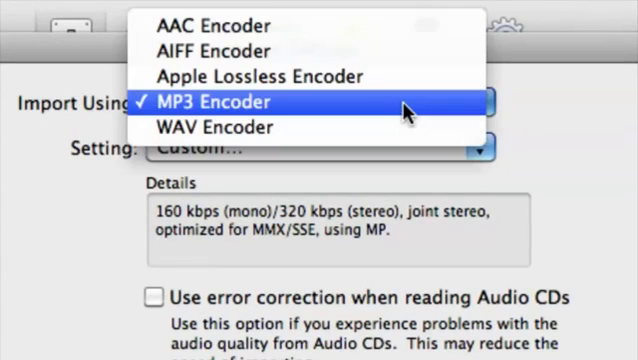
pyautogui.moveTo(210, 26)
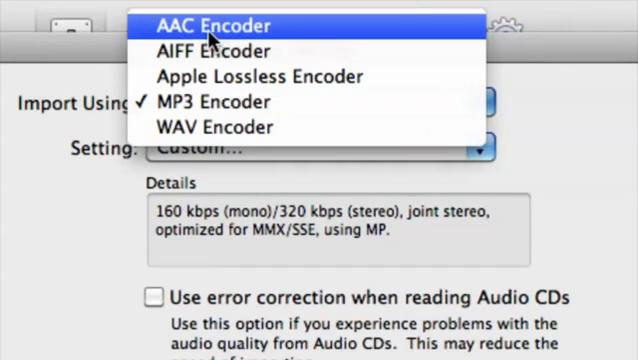
# Switch the import encoder from MP3 to AAC Encoder with the iTunes Plus setting
pyautogui.click(210, 26)
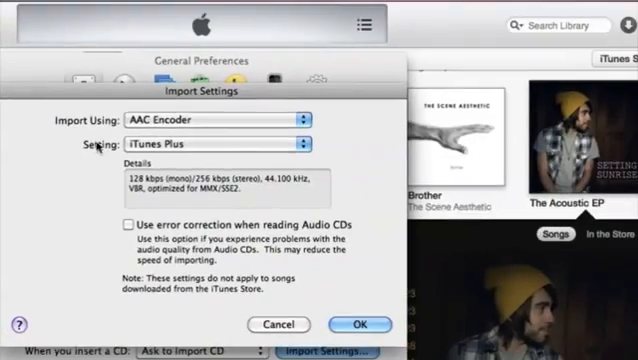
# Confirm the AAC/iTunes Plus import settings and close General Preferences
pyautogui.click(357, 324)
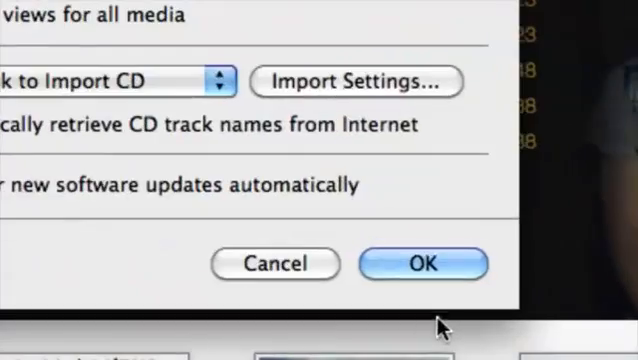
pyautogui.click(422, 263)
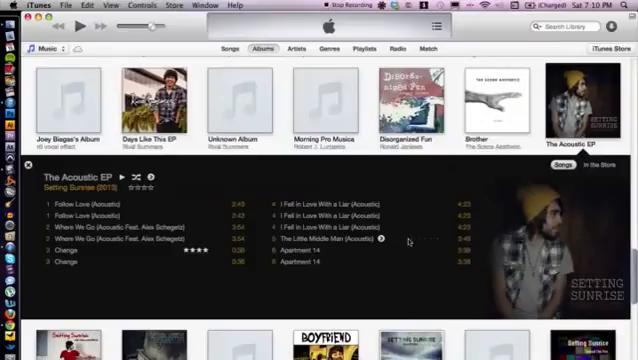